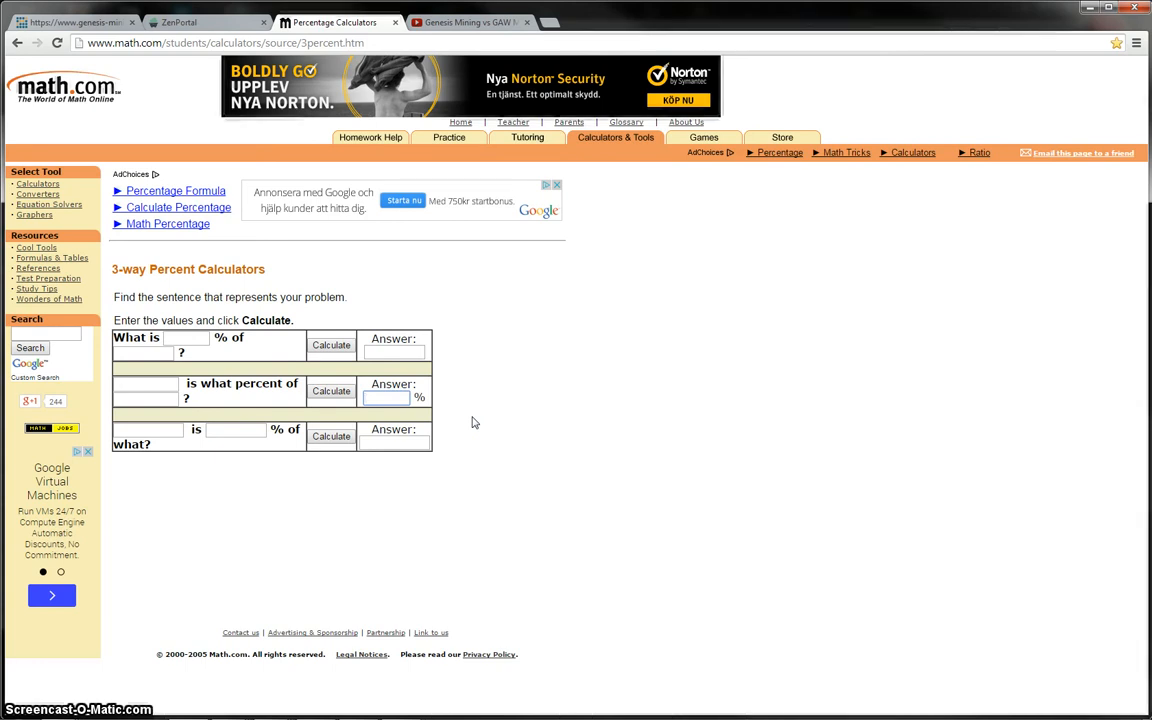
Step: Bring the ROI1_10.txt notes with mining prices and week 1–10 totals in front of the browser
left_click(385, 398)
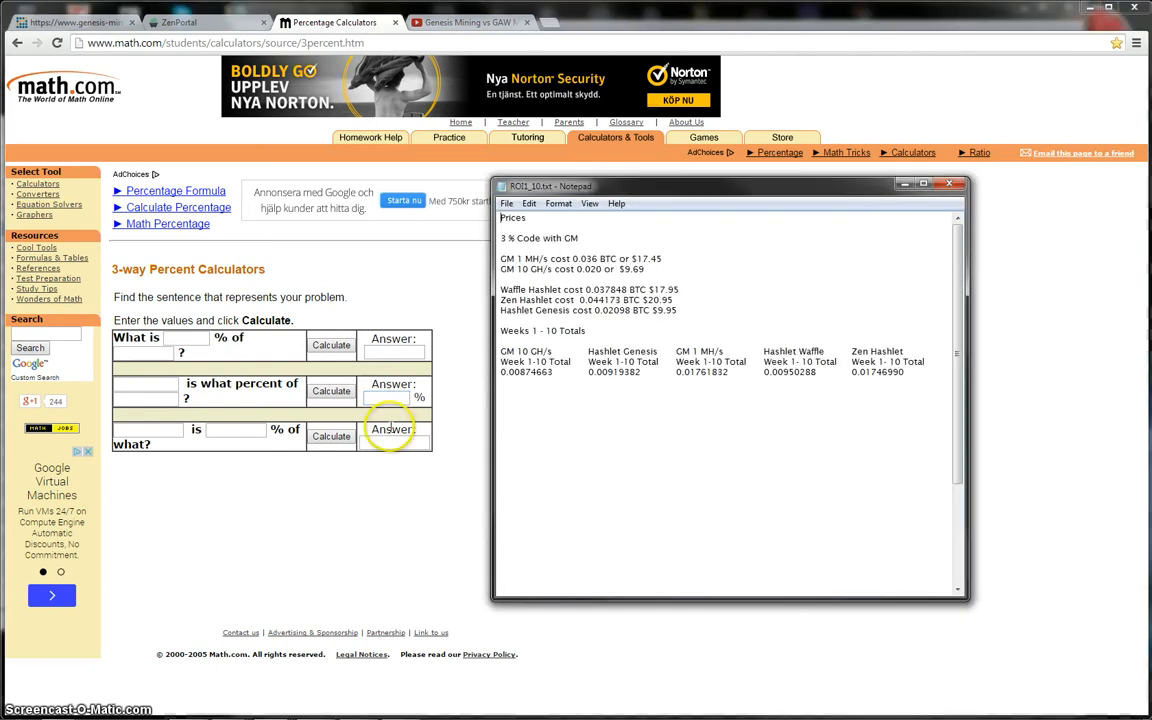
mouse_move(619, 481)
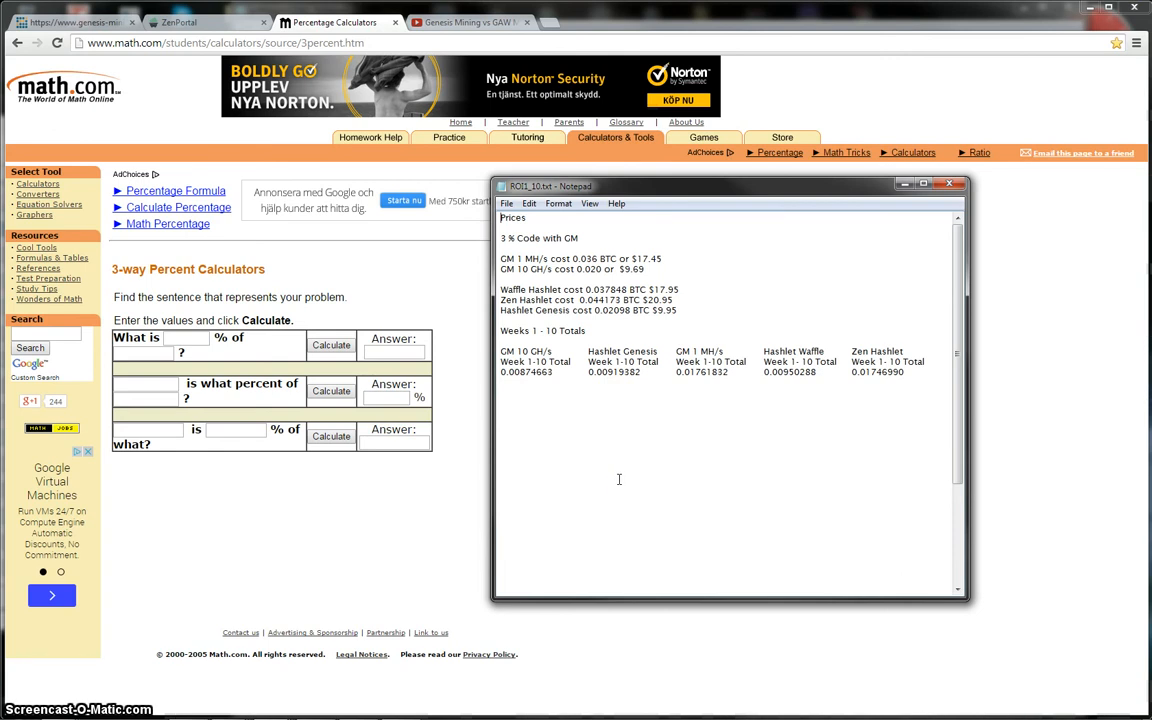
Step: Nudge the ROI notes window a few pixels to the left
left_click_drag(728, 186, 720, 191)
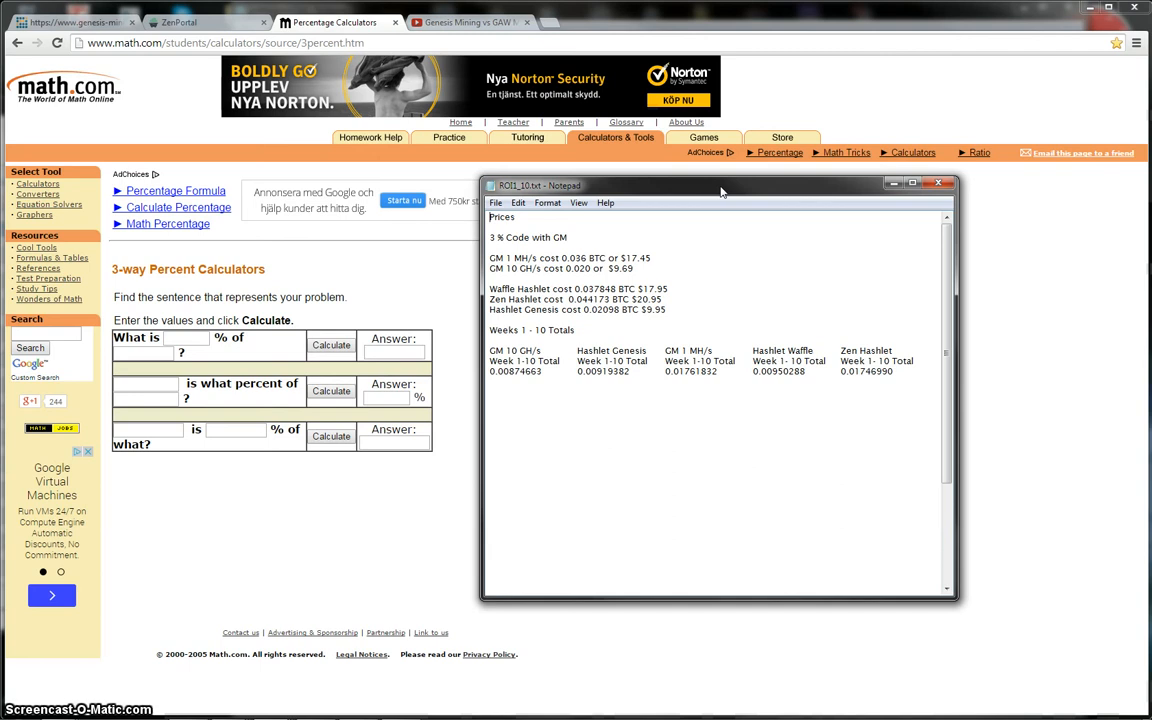
mouse_move(743, 297)
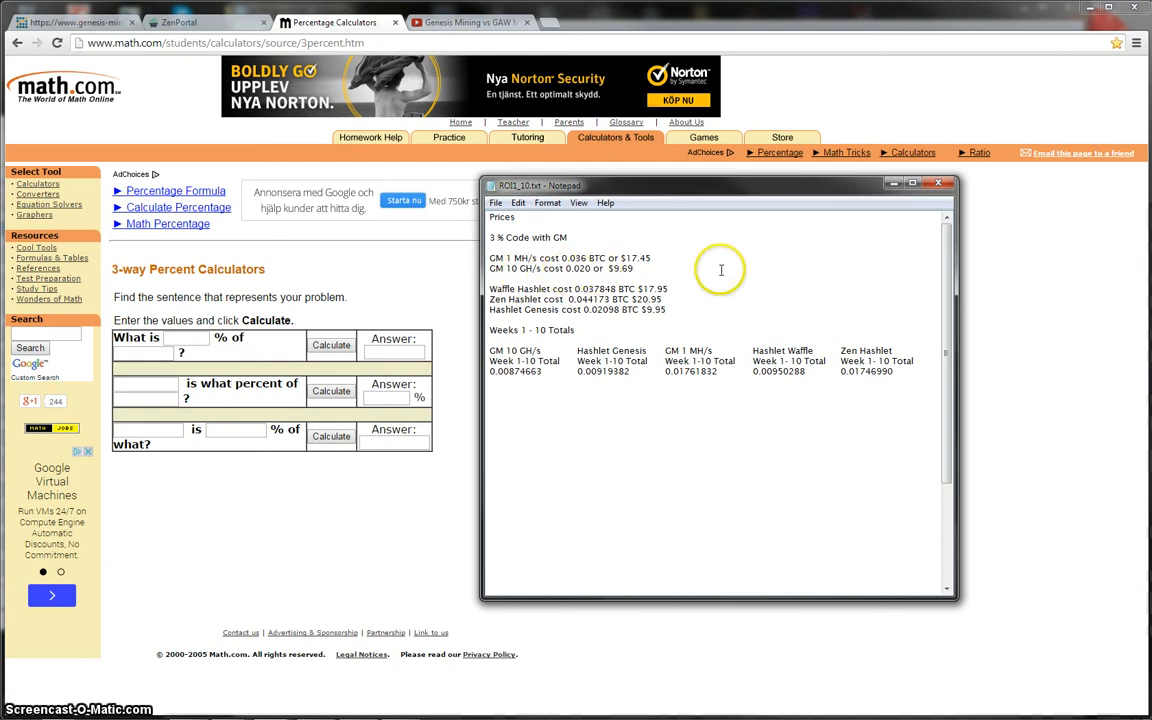
double_click(578, 268)
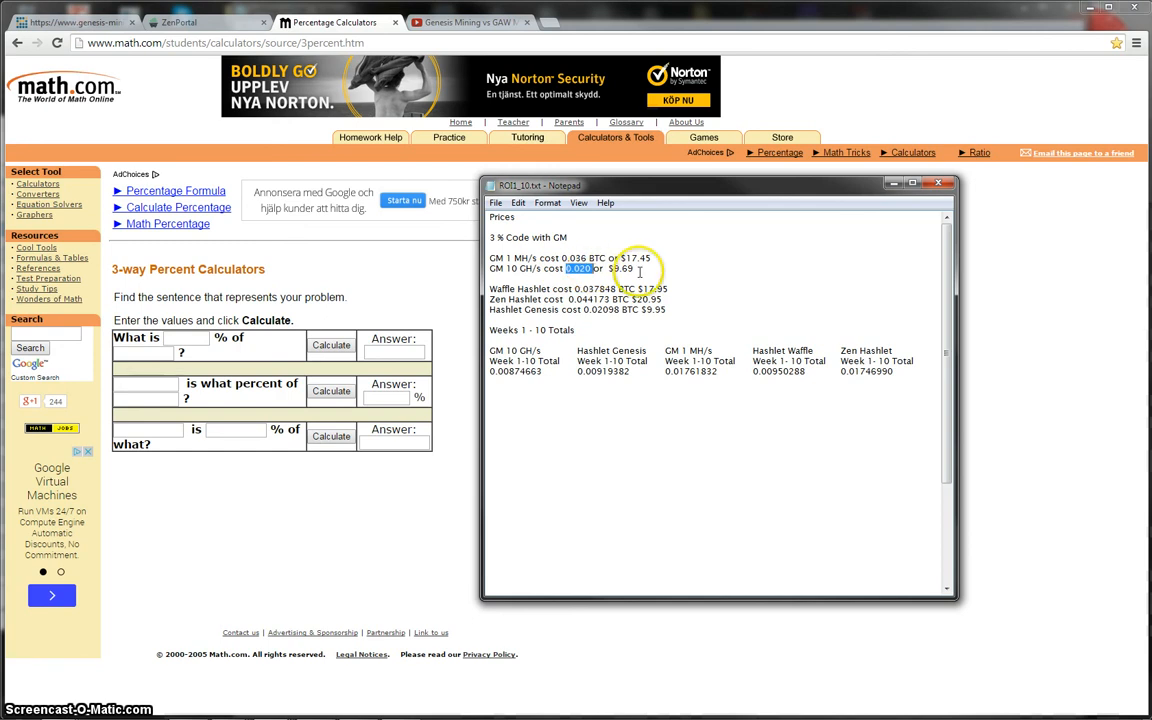
left_click(714, 271)
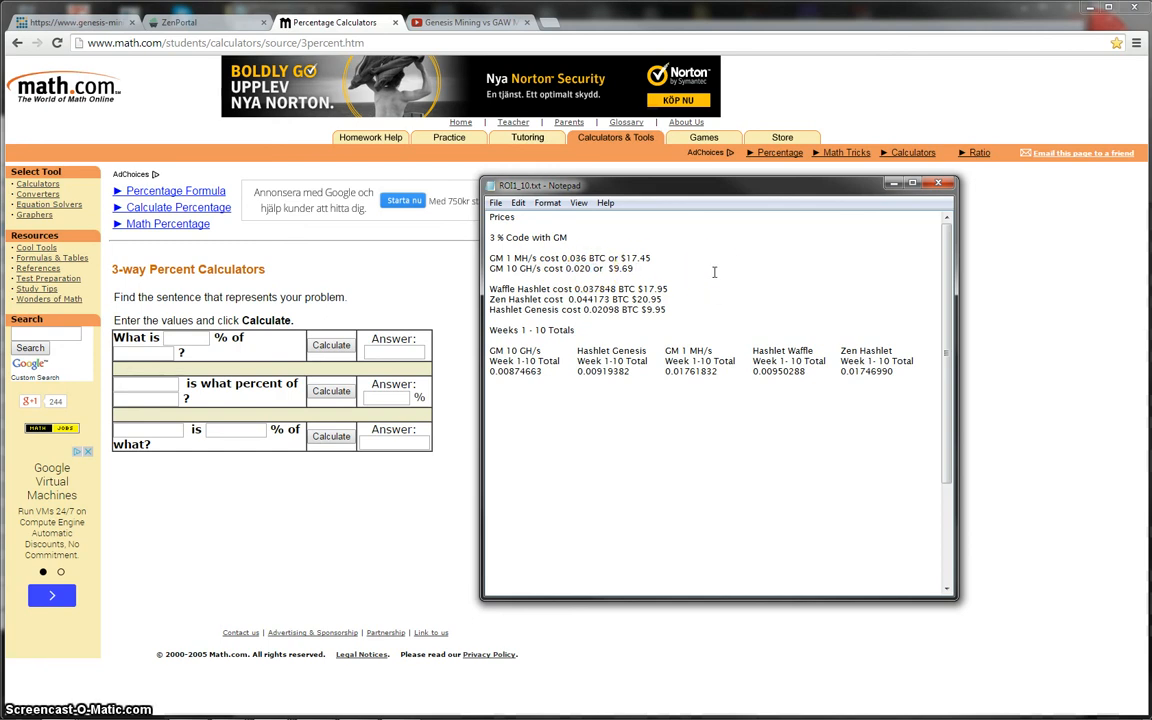
left_click(635, 268)
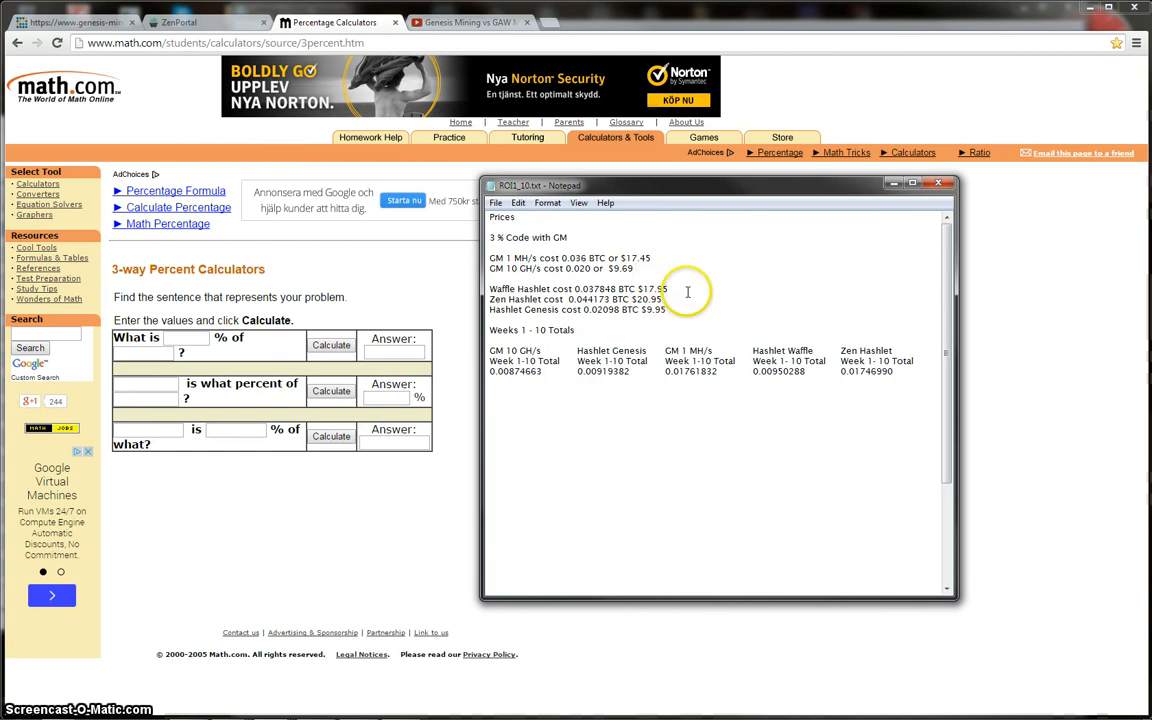
mouse_move(500, 287)
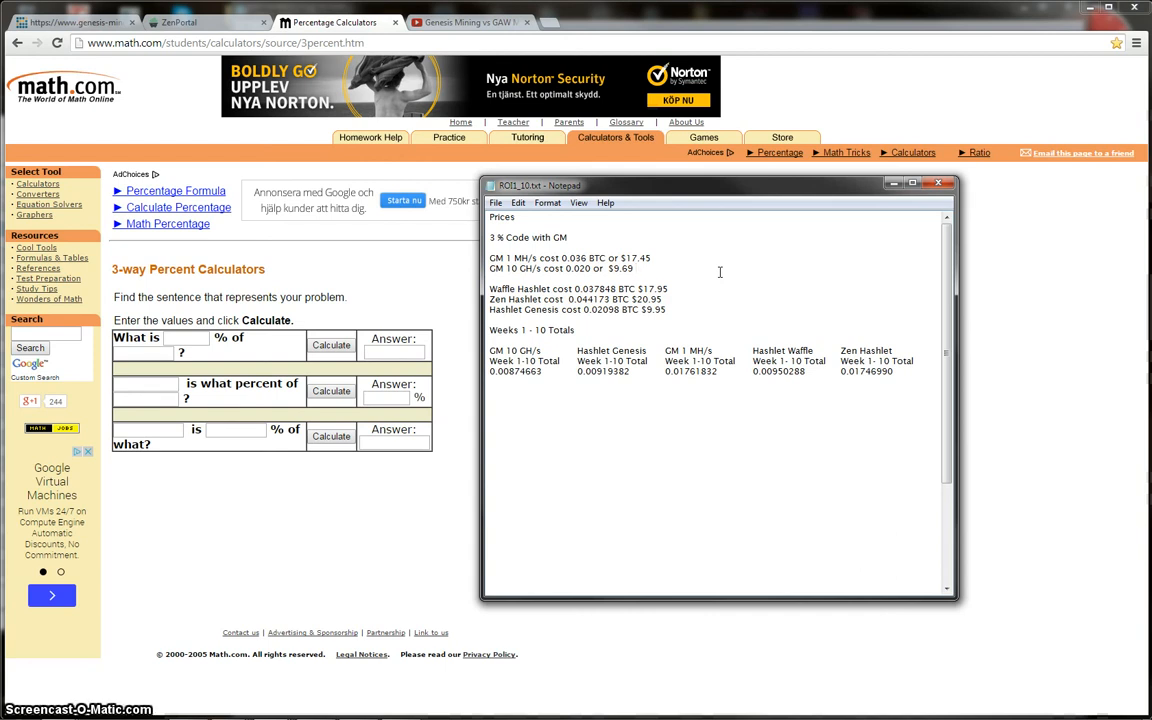
mouse_move(713, 304)
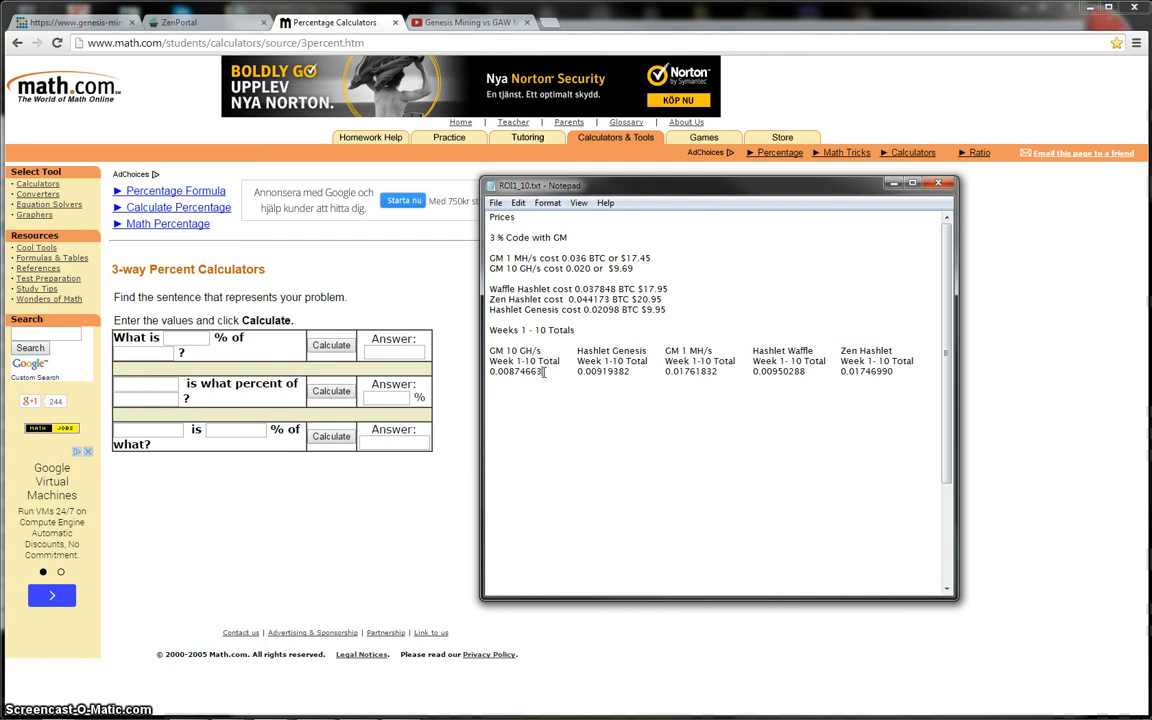
Step: Right-click the GM 10 GH/s total 0.00874663 for its context menu
right_click(520, 371)
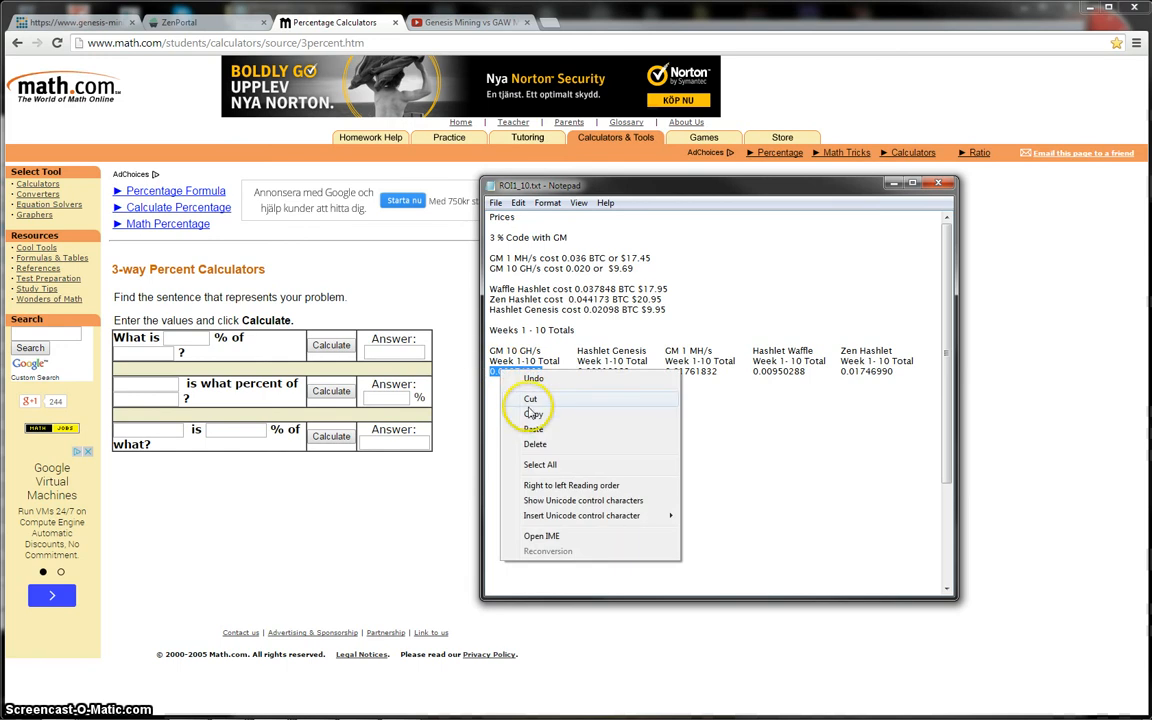
Step: Copy 0.00874663 into the first 'is what percent of' box, then pick the contract cost
left_click(531, 414)
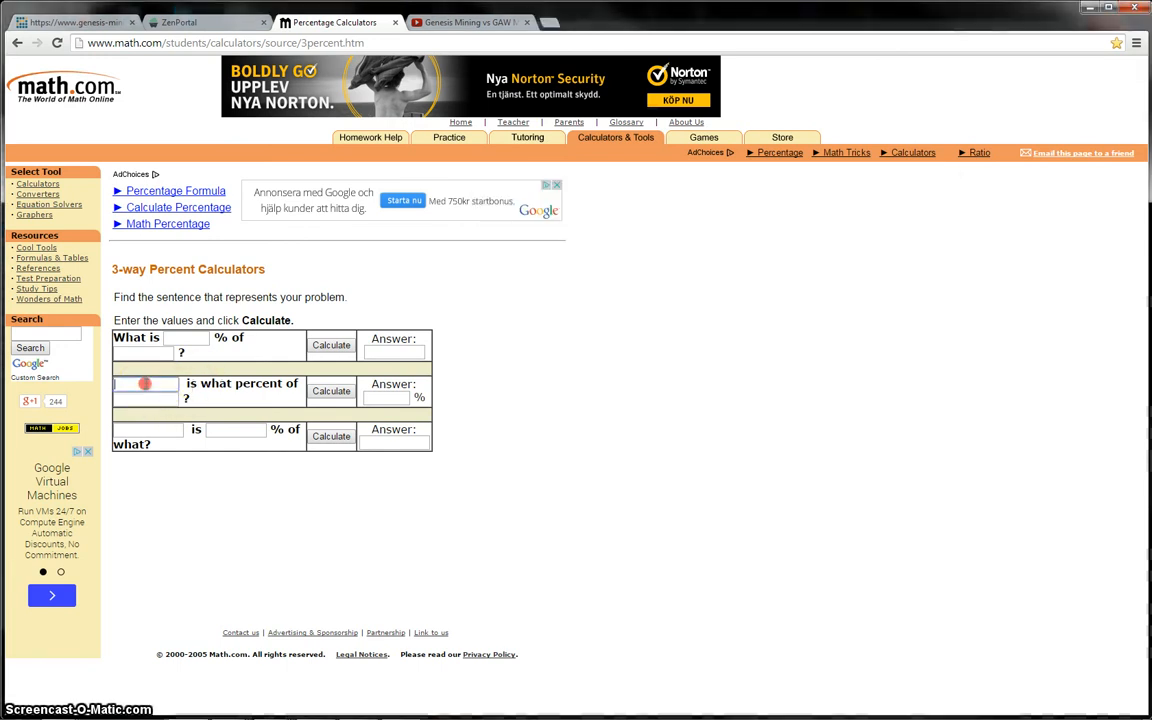
type("0.00874663")
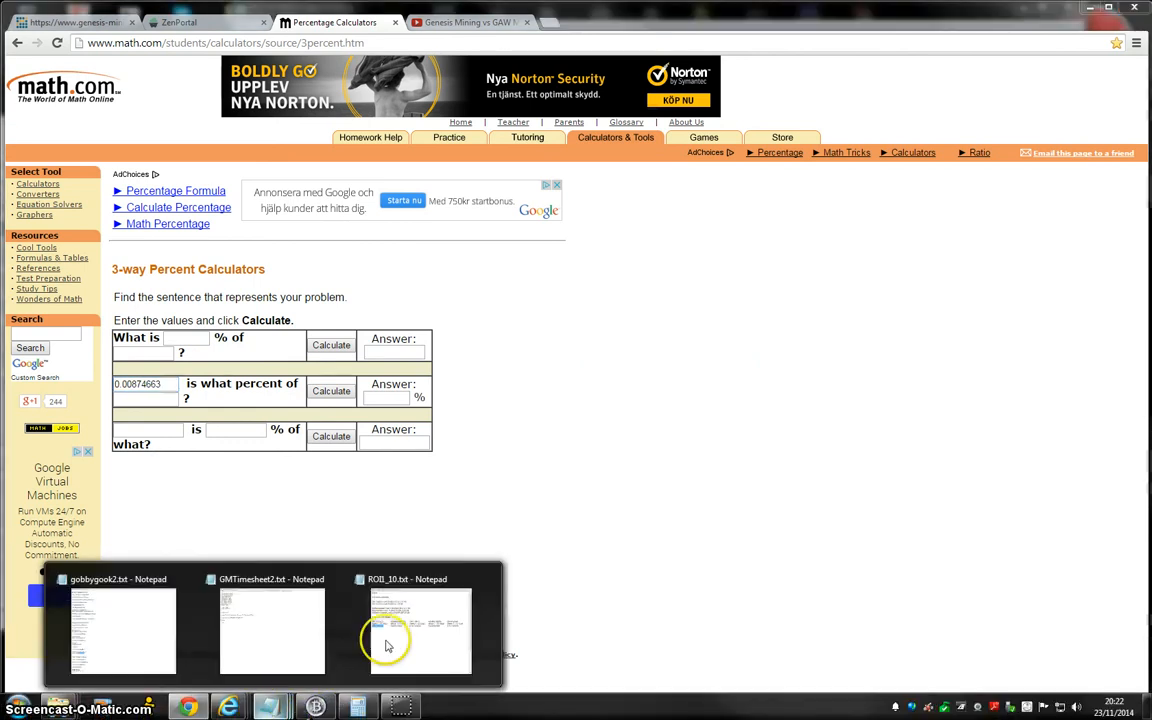
left_click(418, 630)
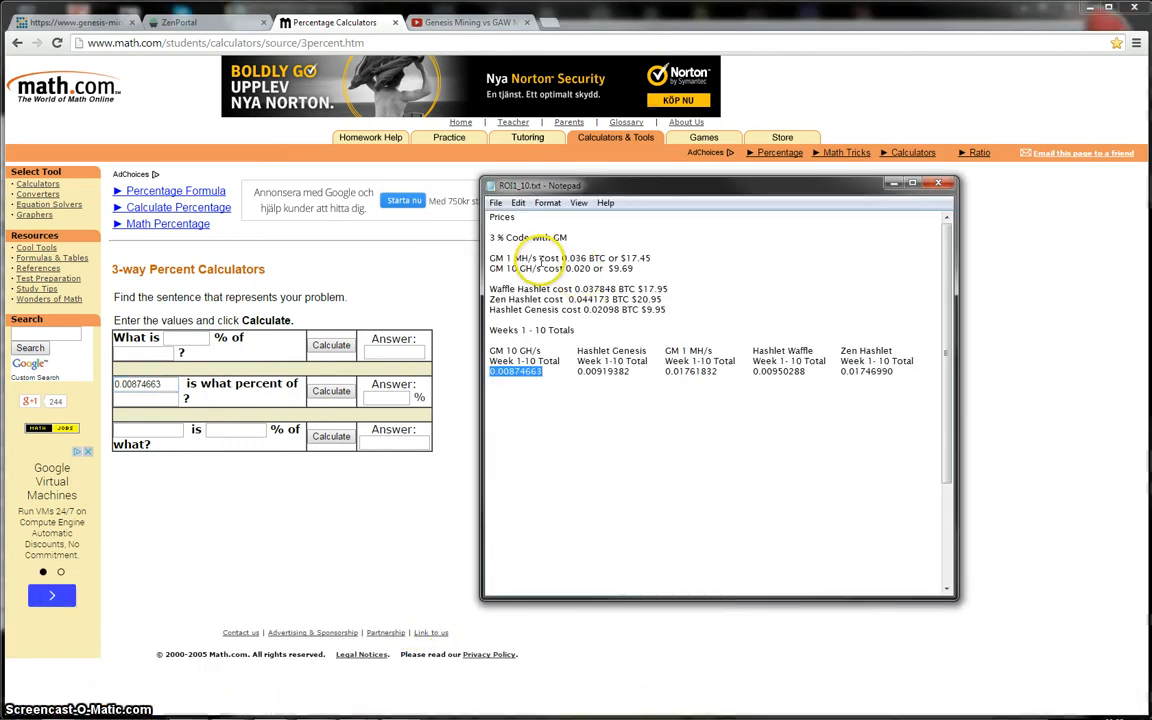
mouse_move(605, 267)
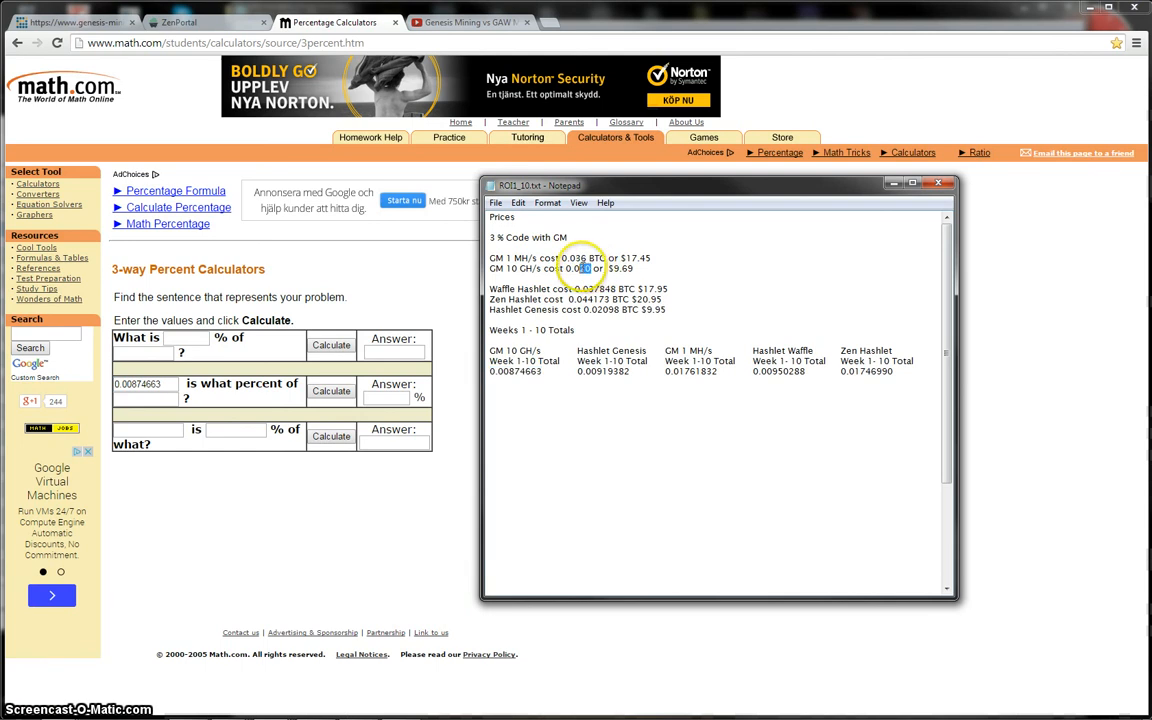
Step: Paste the 10 GH/s contract cost 0.020 as the second value
right_click(575, 268)
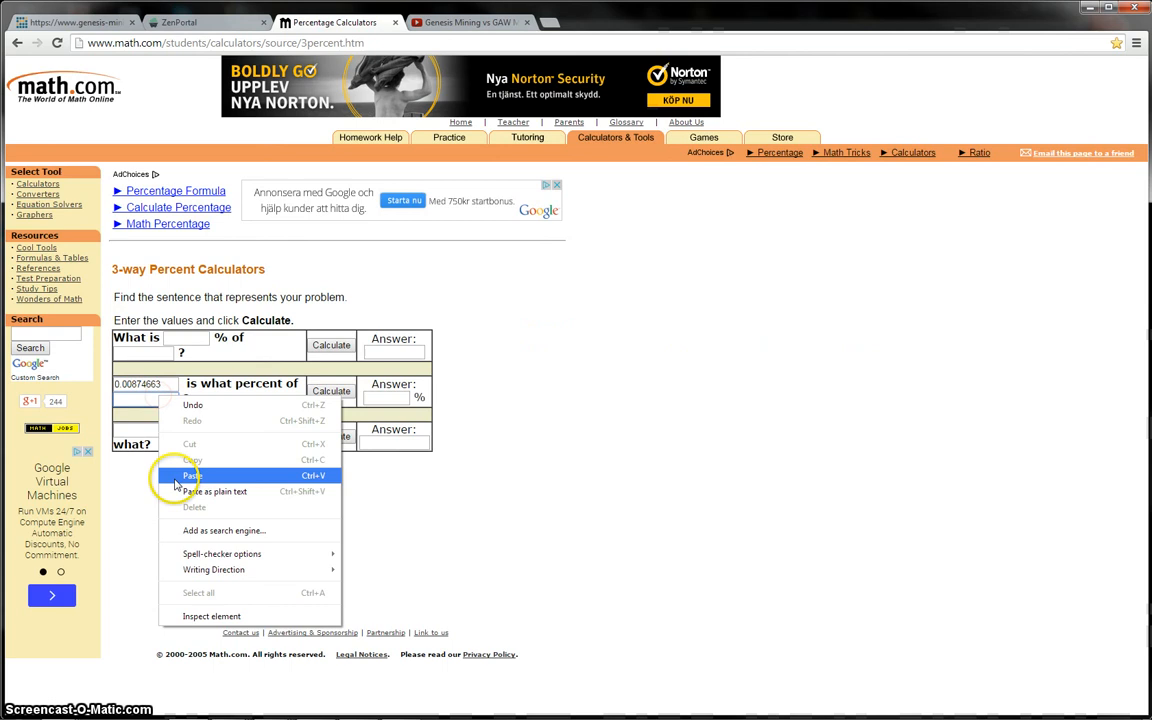
left_click(190, 475)
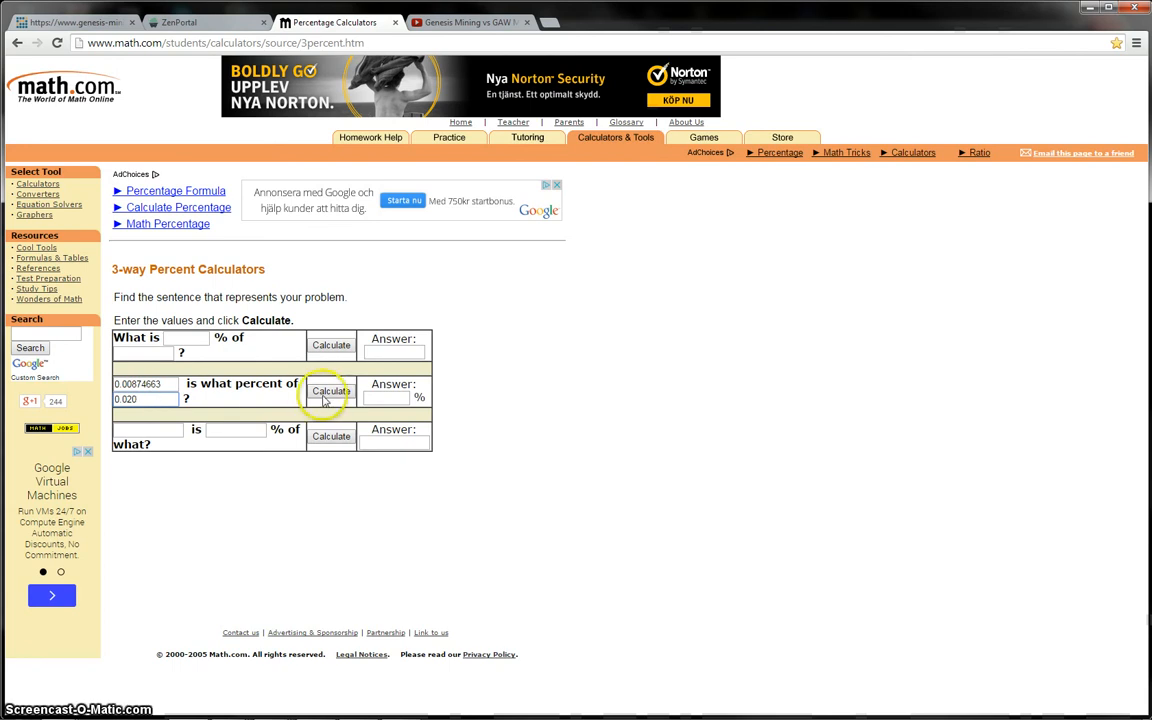
Step: Calculate the row, giving 43.73315 % for 0.00874663 of 0.020
left_click(331, 390)
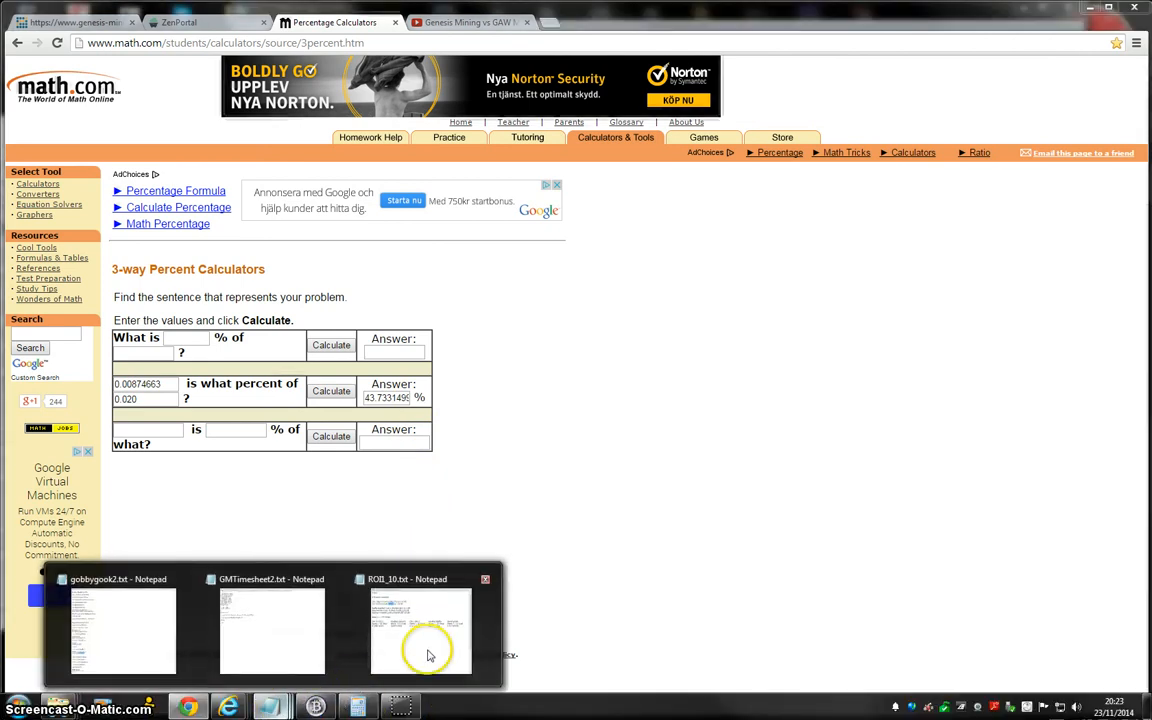
Step: Reopen ROI1_10.txt and scroll to the ROI lines showing GM 10 GH/s at 43.73 %
left_click(421, 630)
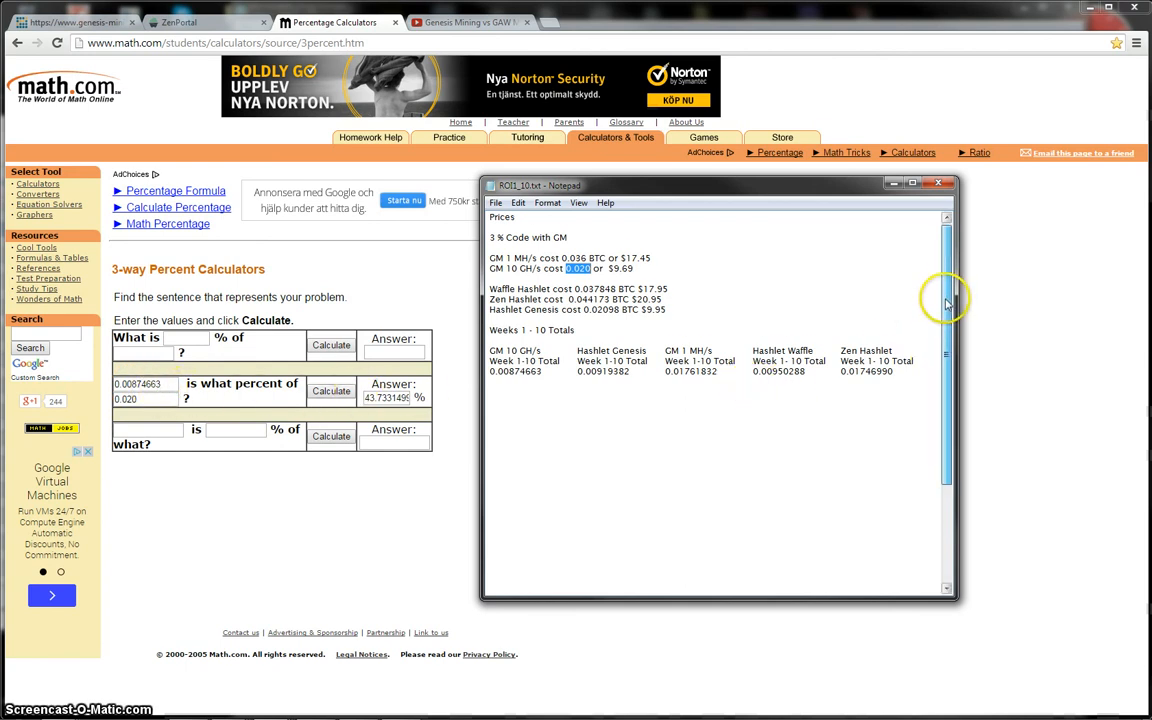
scroll("down", 3)
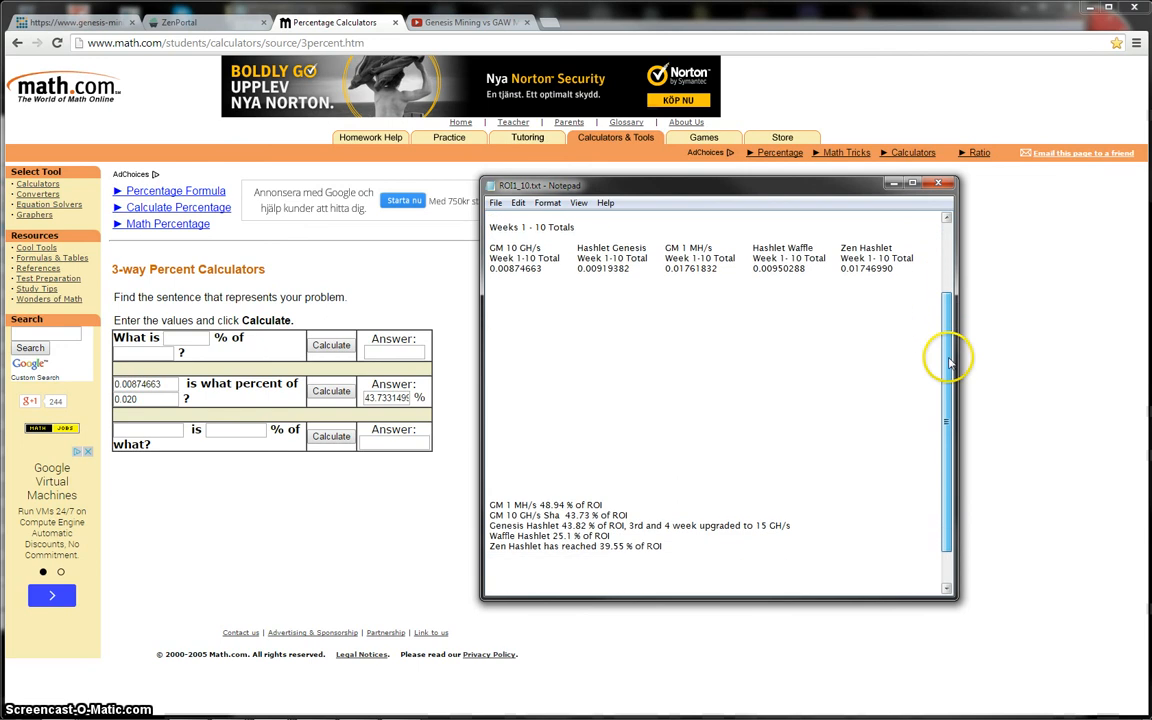
left_click_drag(716, 185, 708, 154)
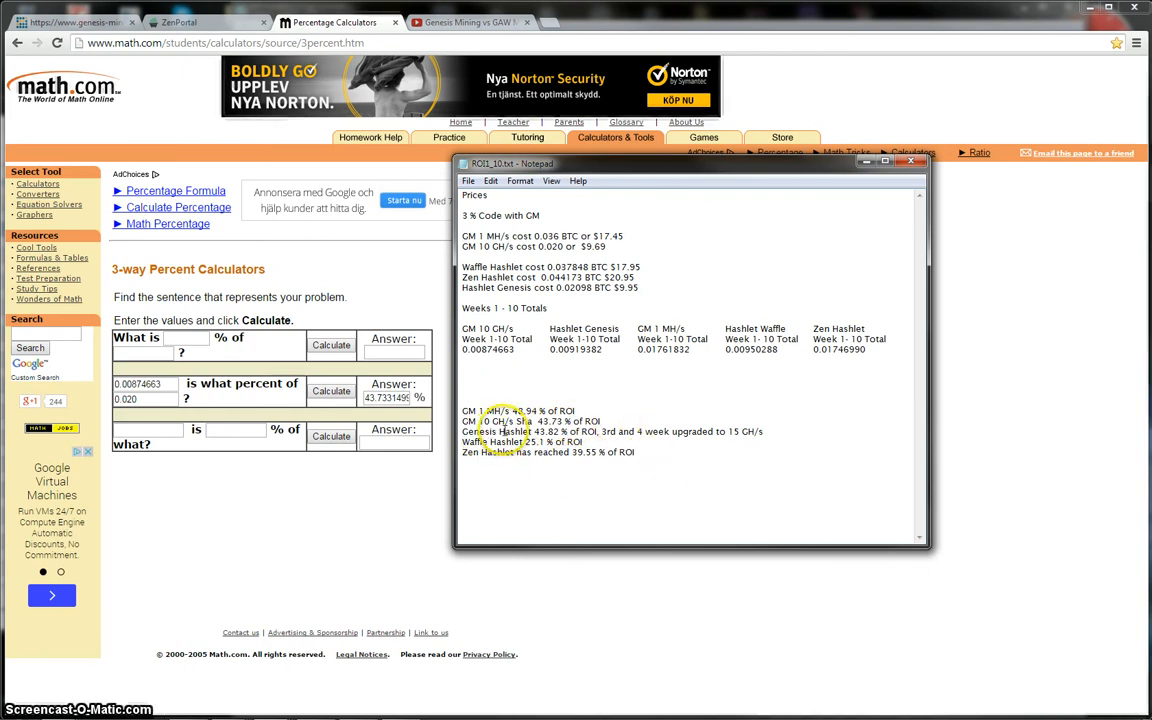
mouse_move(570, 430)
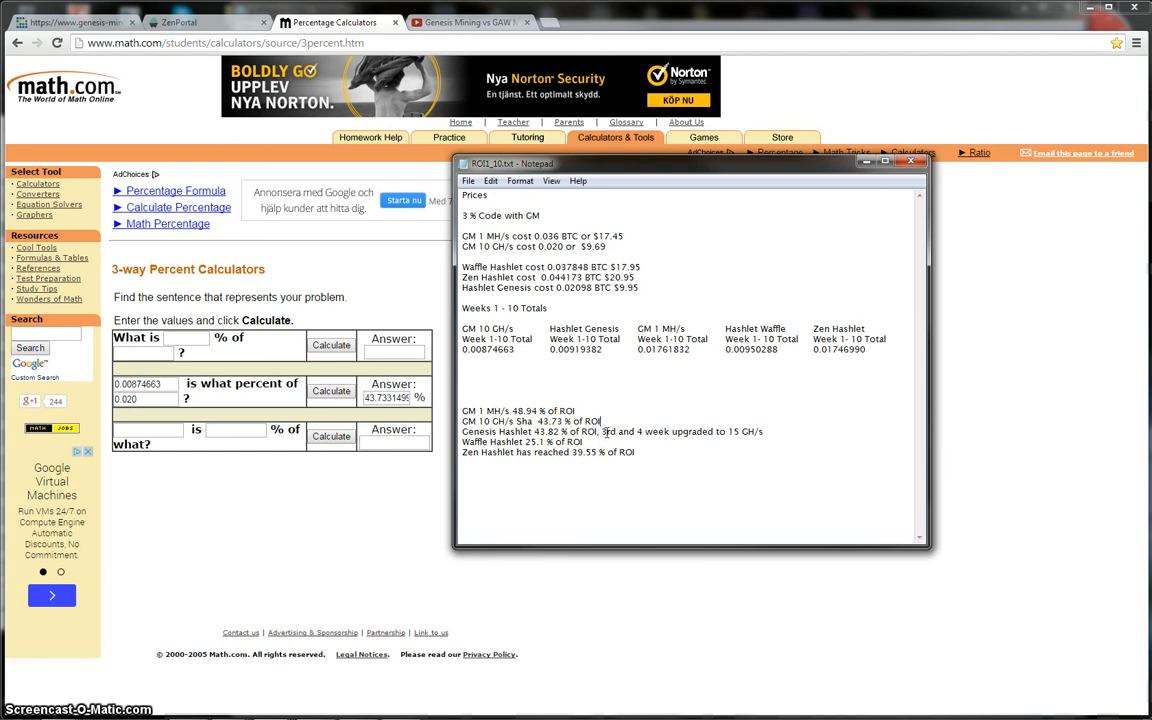
mouse_move(716, 435)
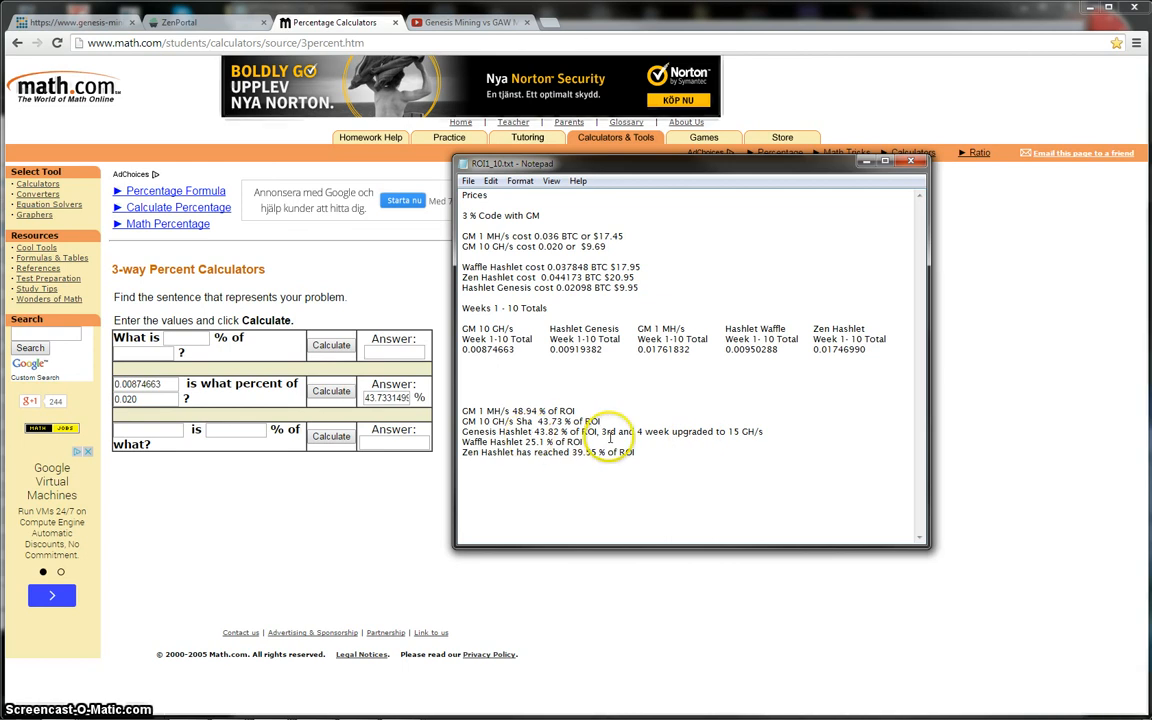
mouse_move(435, 430)
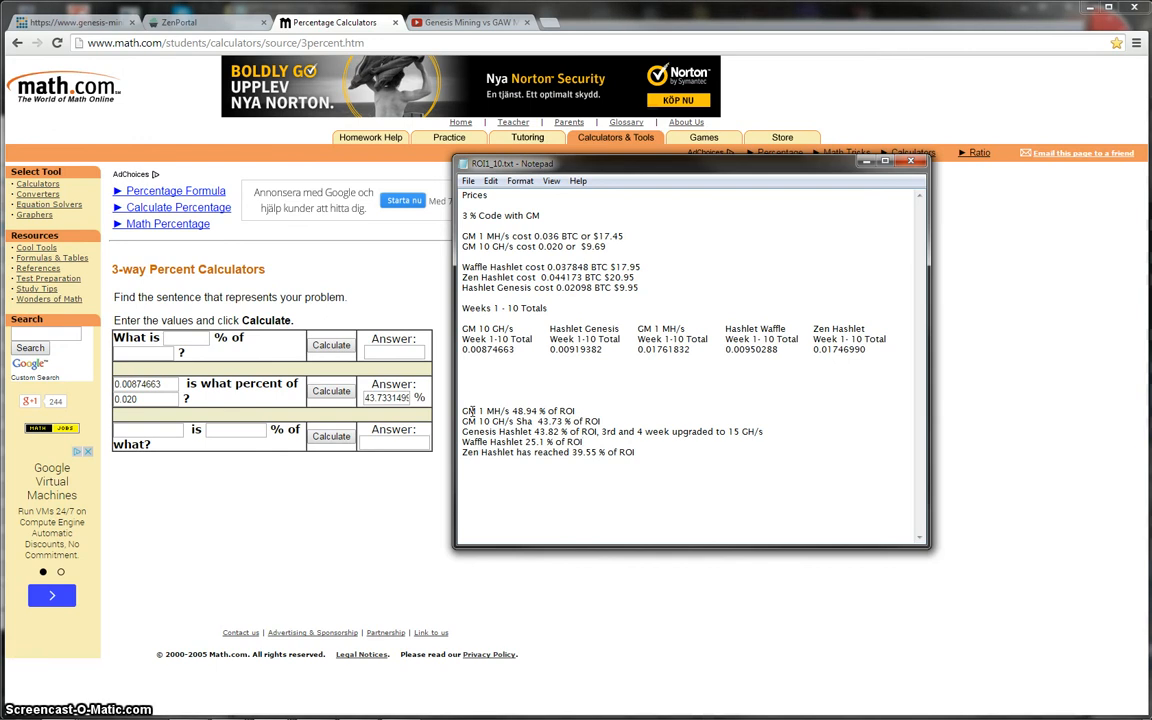
left_click(582, 442)
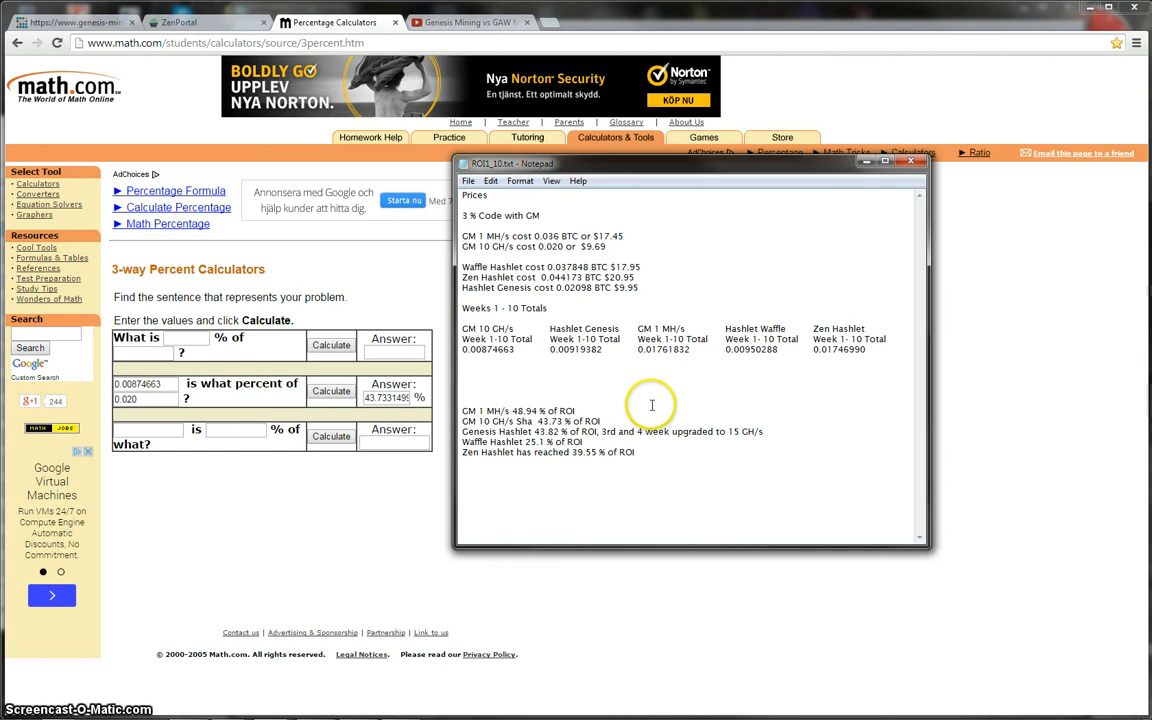
mouse_move(683, 470)
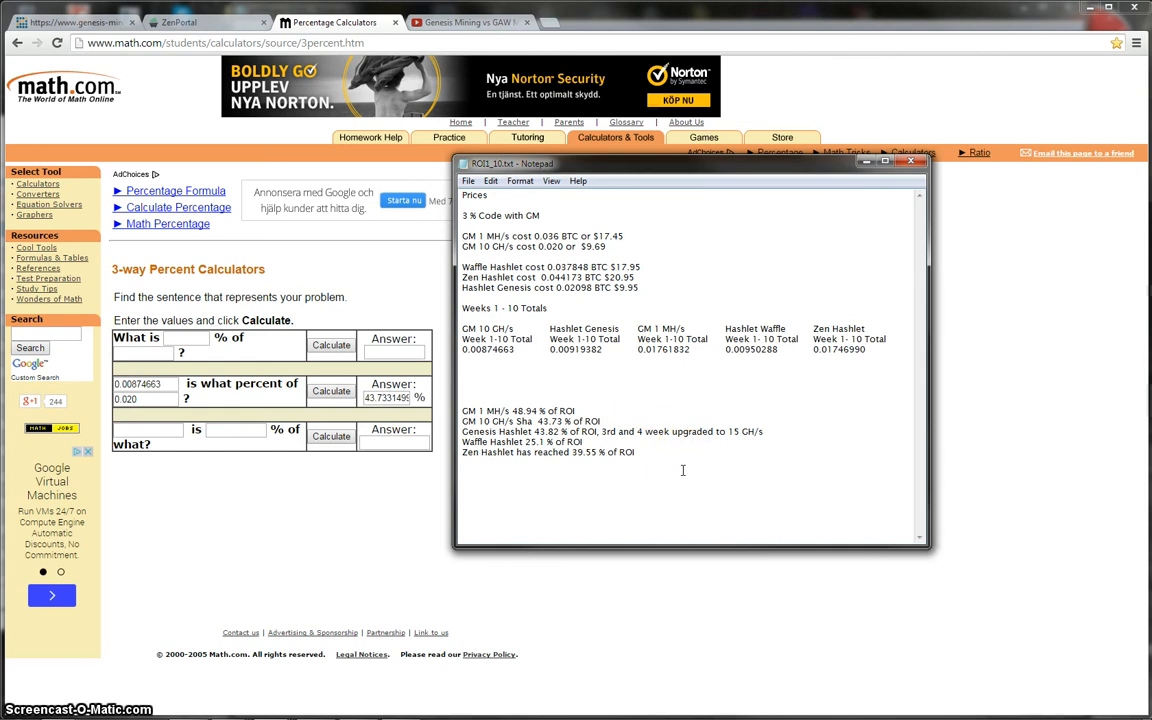